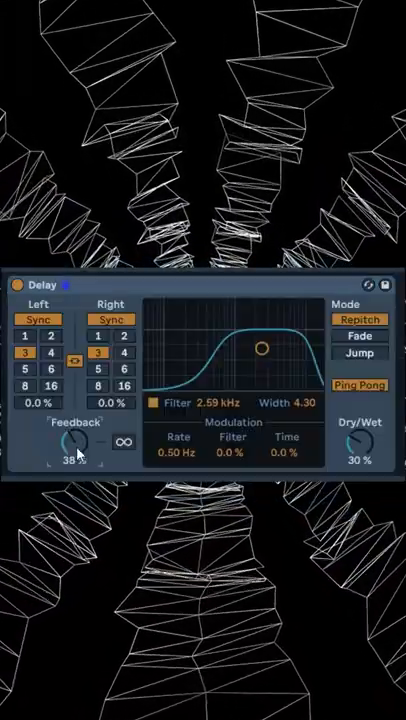
Lower the Delay feedback on the open hi-hat from 38% to 20%.
{"action": "left_click_drag", "start_coordinate": [72, 448], "coordinate": [72, 460]}
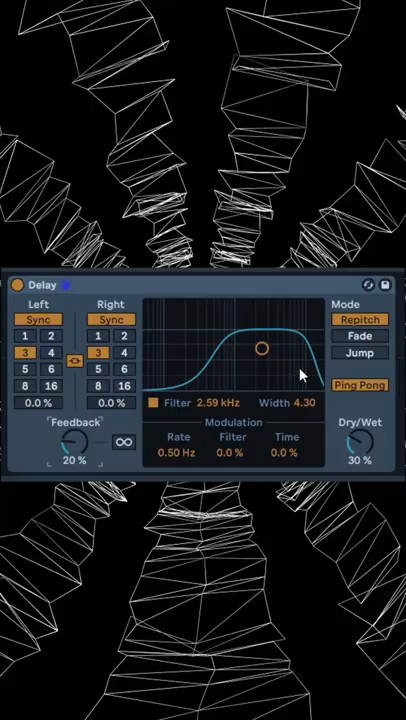
{"action": "left_click_drag", "start_coordinate": [358, 436], "coordinate": [358, 460]}
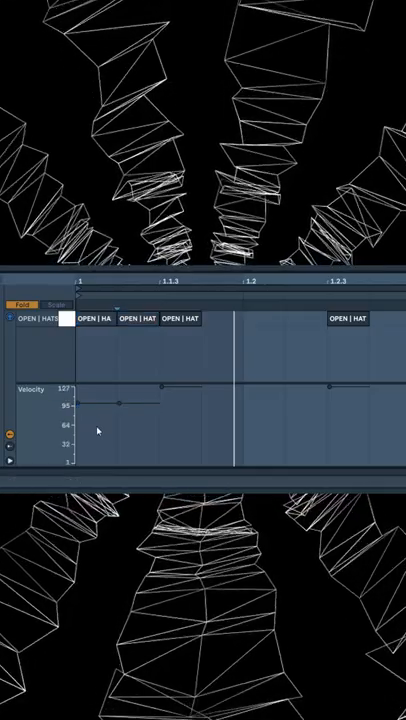
Select an open-hat note in the MIDI clip to show its velocity.
{"action": "left_click", "coordinate": [140, 318]}
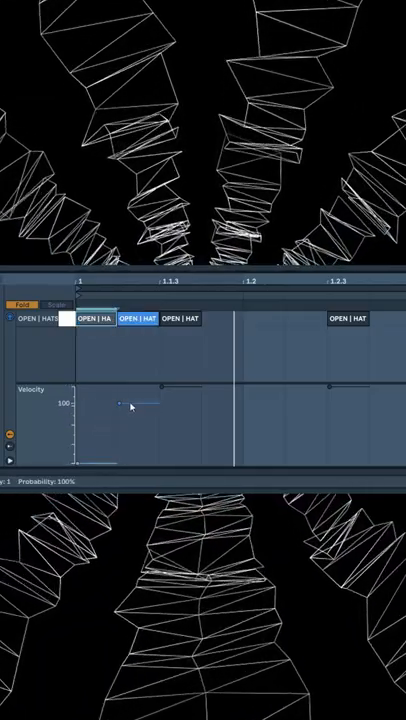